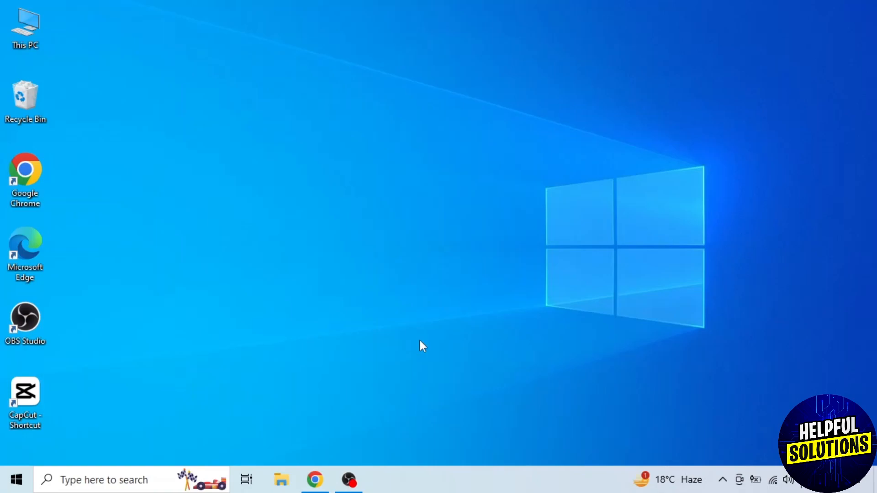
mouse_move(322, 472)
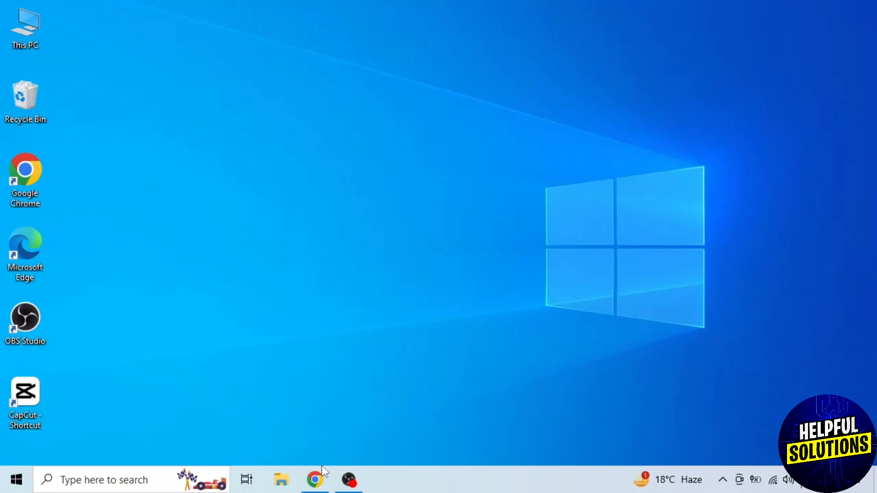
Step: Open the untitled presentation with the 'Add fonts' title slide from Recent presentations
left_click(315, 480)
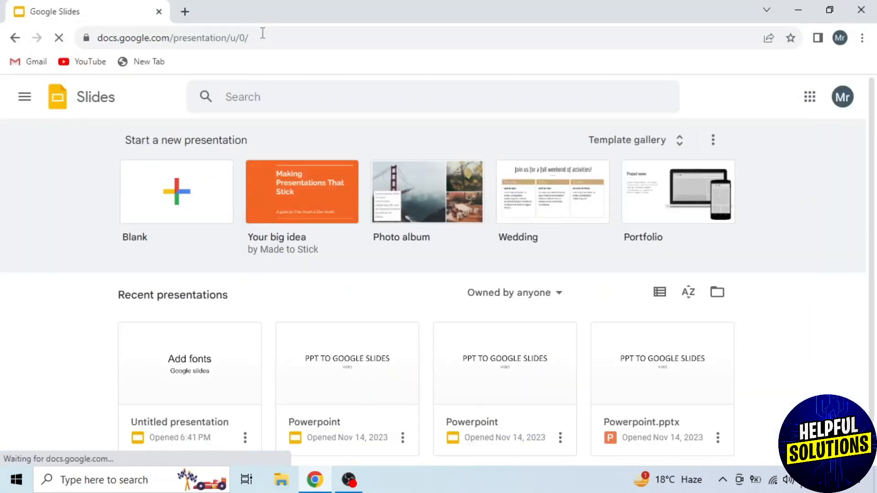
left_click(190, 363)
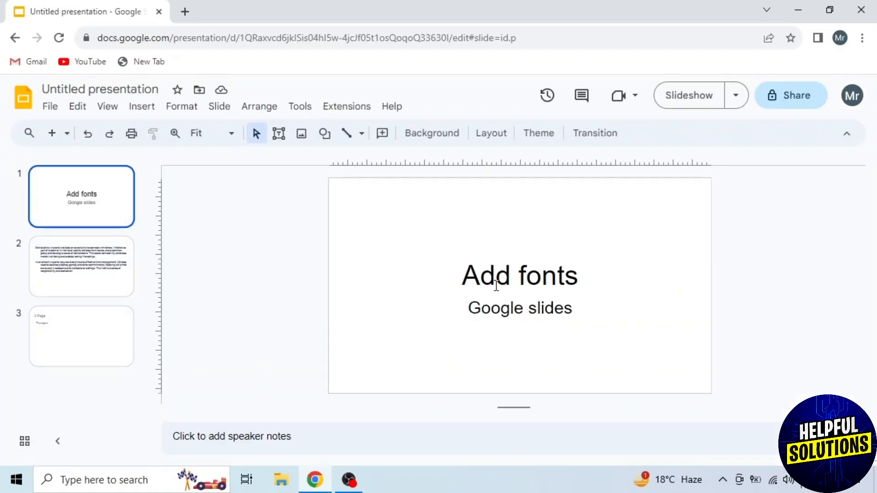
Step: Select the 'Add fonts' title text and set it in Spectral from the recent fonts
double_click(519, 275)
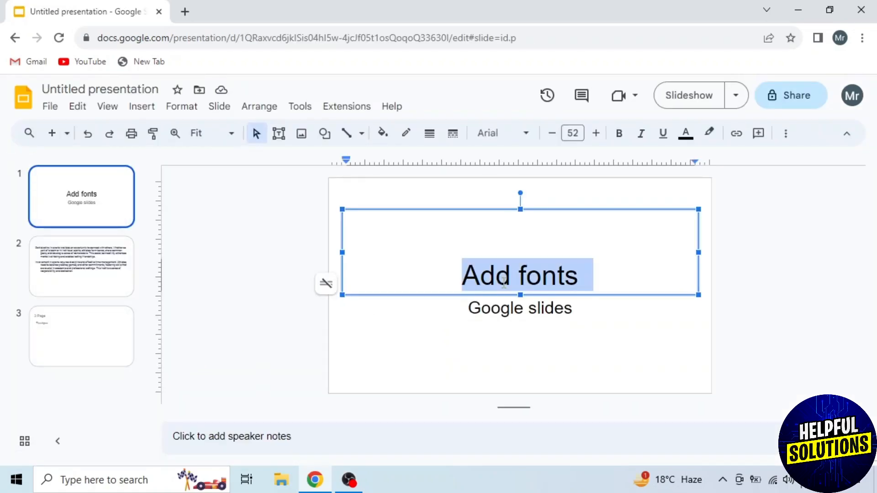
mouse_move(497, 133)
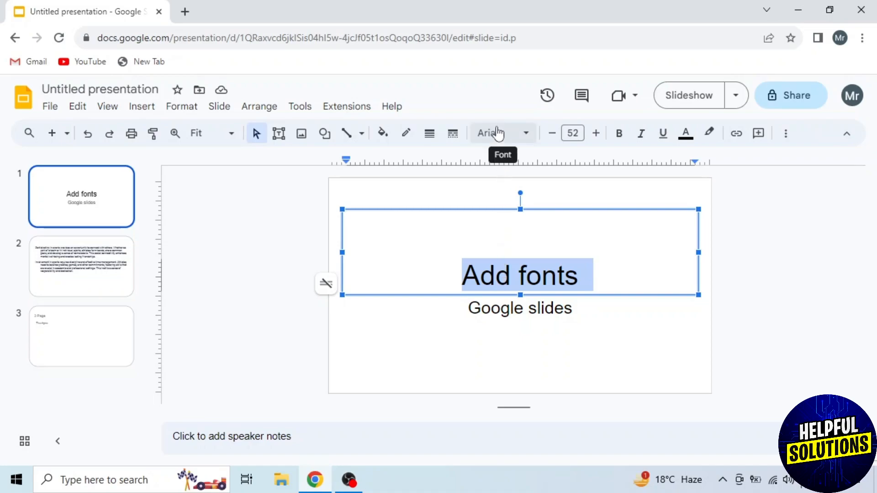
left_click(497, 133)
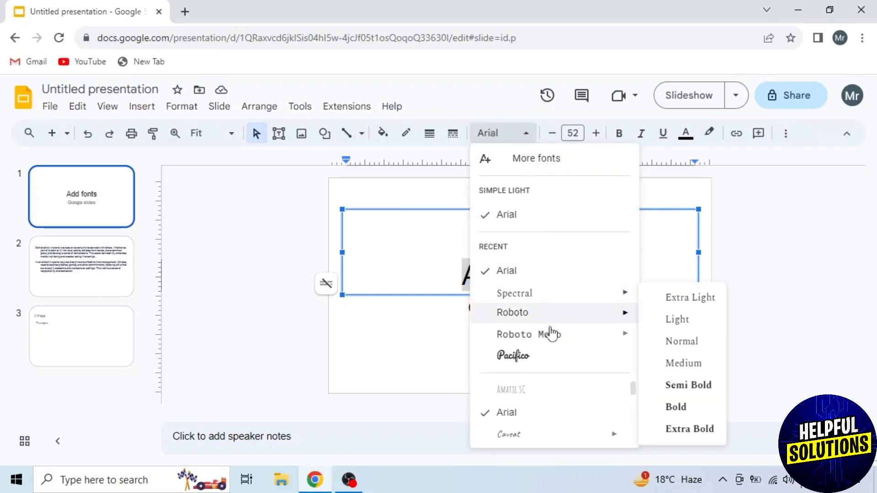
mouse_move(514, 293)
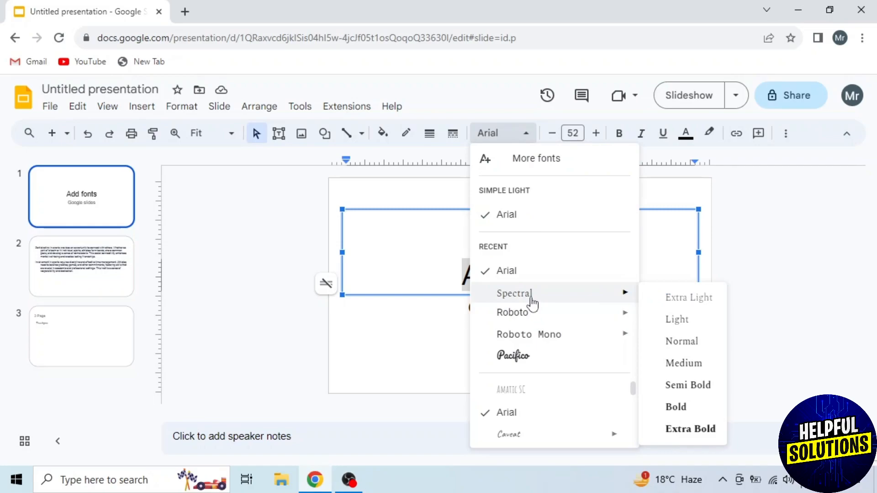
left_click(512, 294)
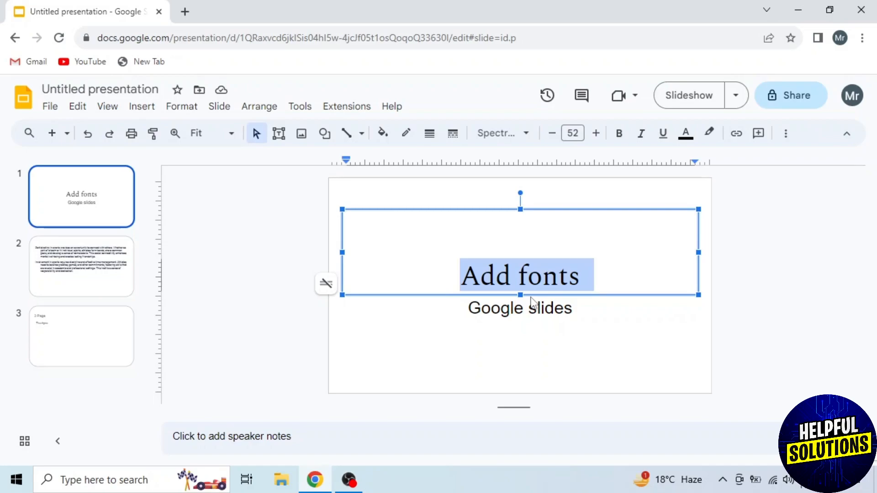
mouse_move(503, 133)
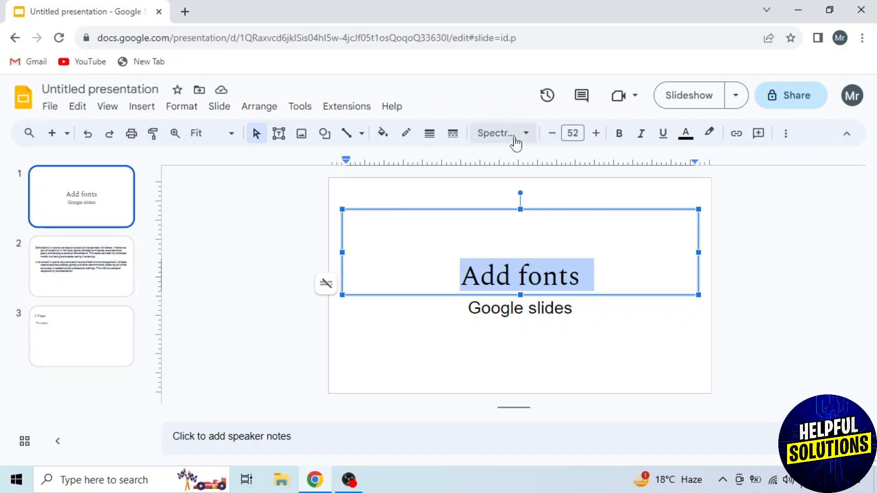
Step: Search More fonts for 'bebas' and add Bebas Neue to My fonts
left_click(498, 133)
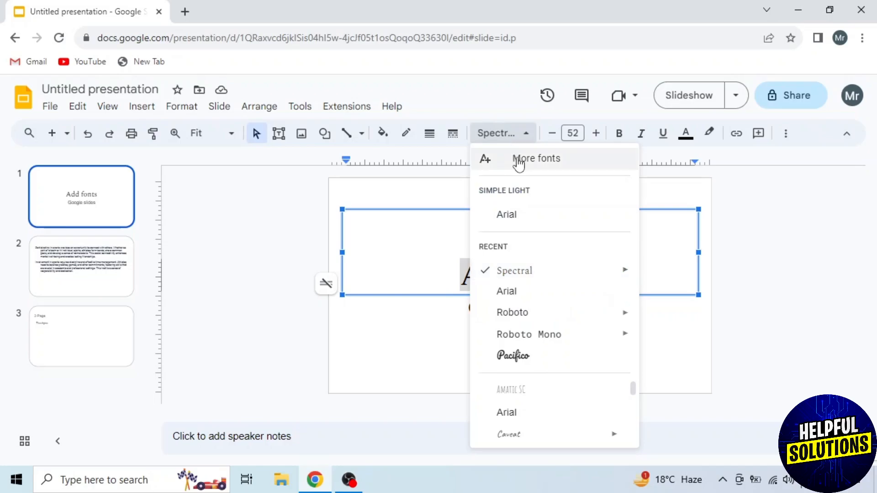
left_click(537, 158)
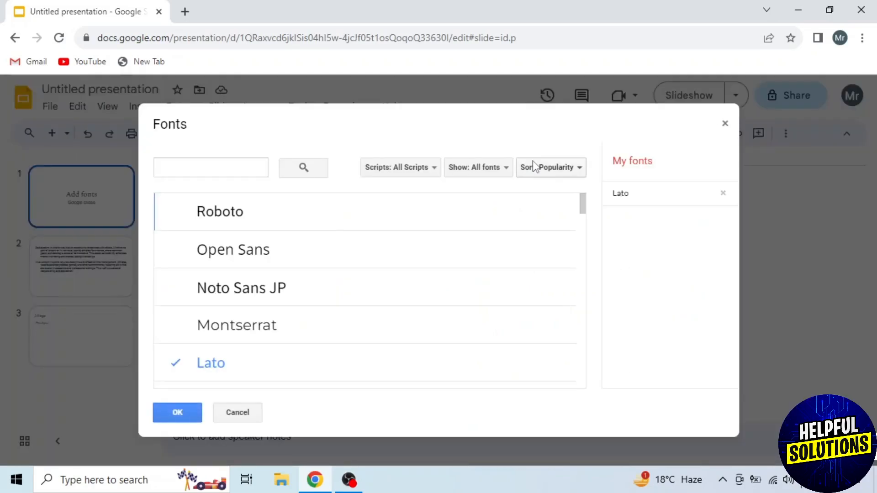
left_click(211, 168)
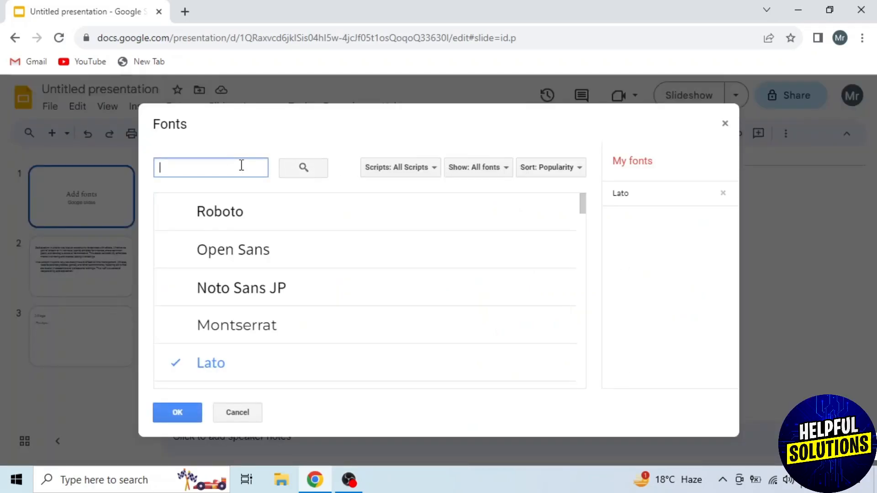
type("bebas")
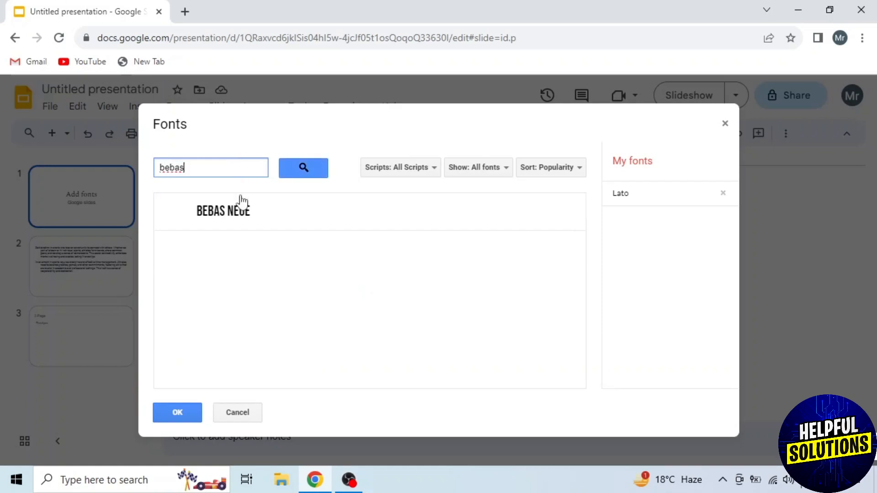
left_click(223, 211)
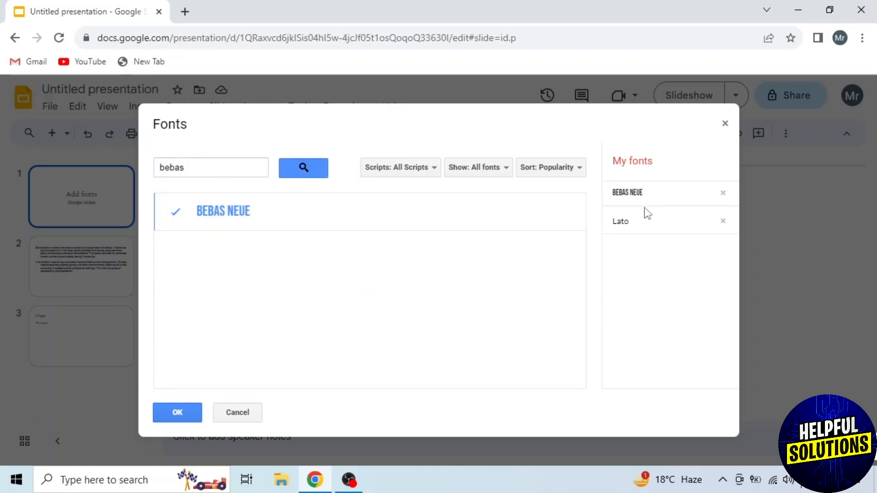
left_click(177, 412)
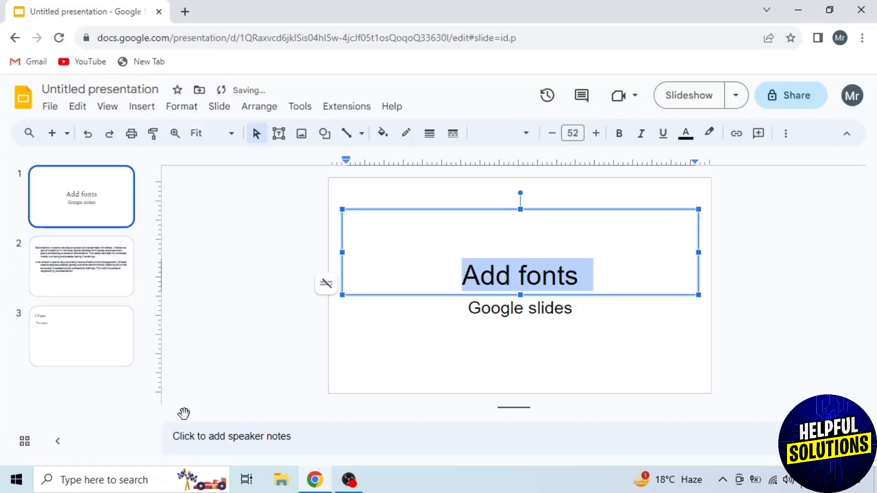
Step: Set the selected 'Add fonts' title in Bebas Neue instead of Spectral
left_click(495, 134)
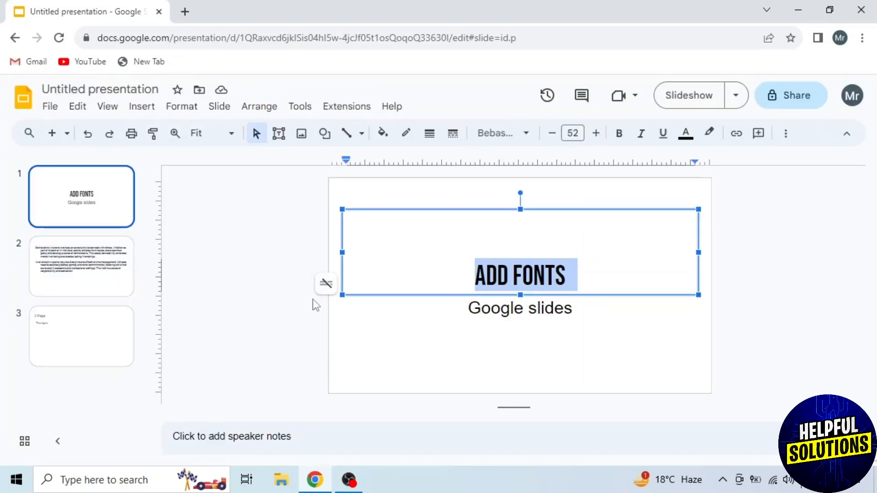
left_click(497, 133)
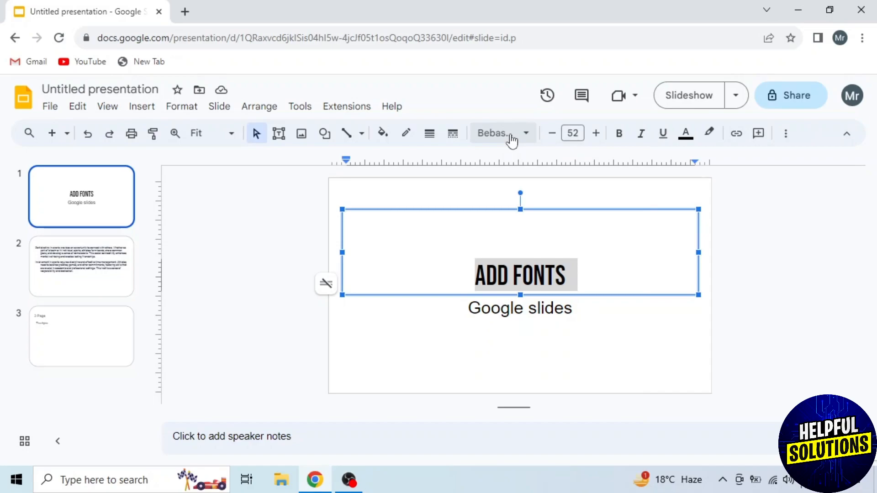
mouse_move(346, 105)
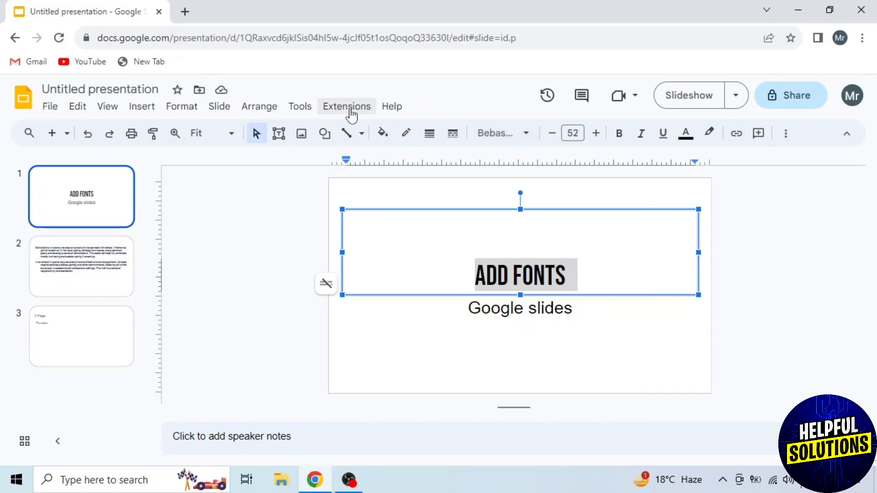
Step: Find the Extensis Fonts listing in the Get add-ons Marketplace
left_click(347, 106)
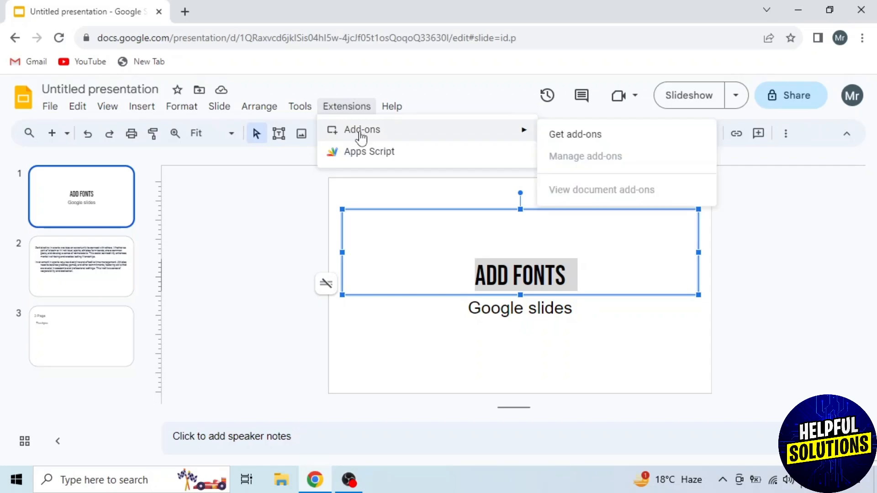
left_click(575, 135)
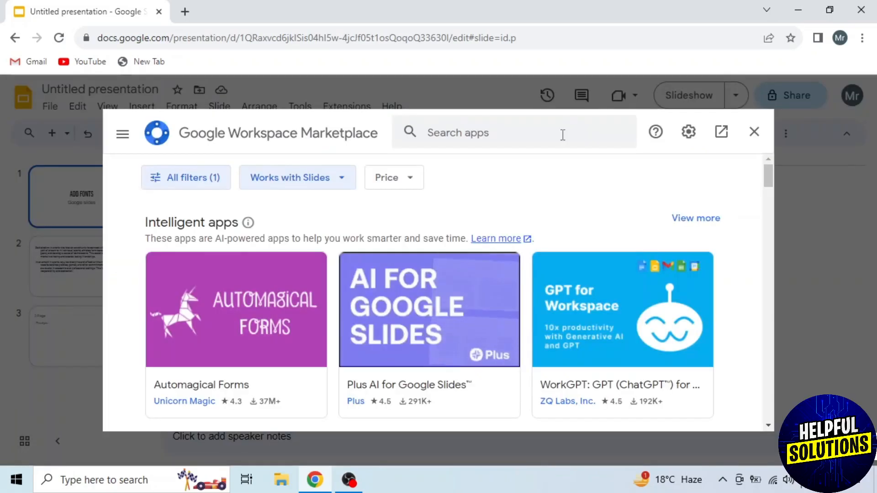
type("ensis Fonts")
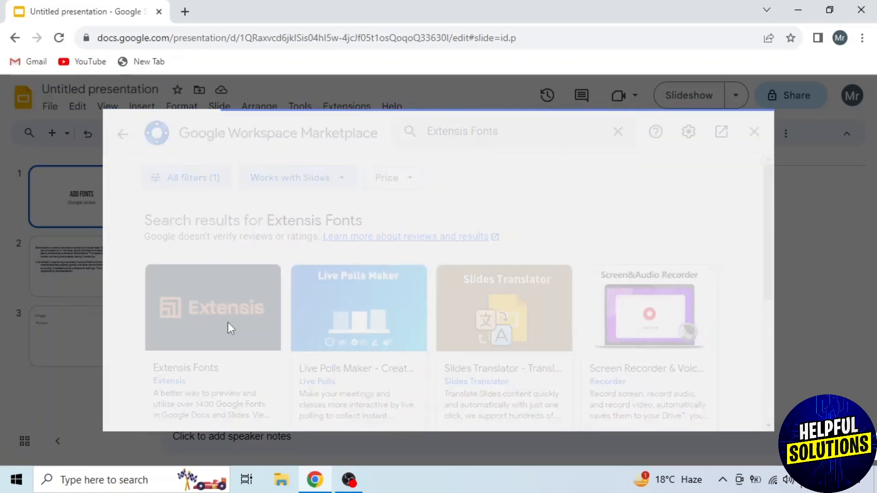
left_click(213, 308)
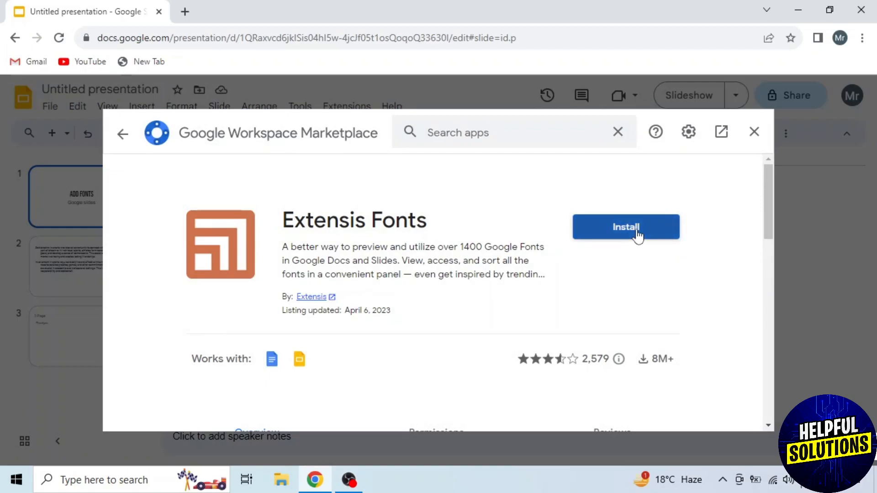
Step: Install Extensis Fonts and close the Marketplace back to the presentation
left_click(625, 226)
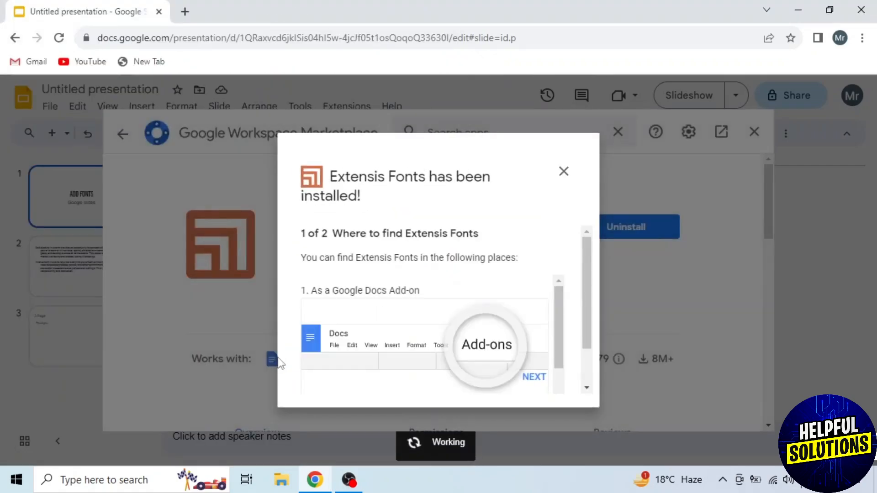
left_click(564, 171)
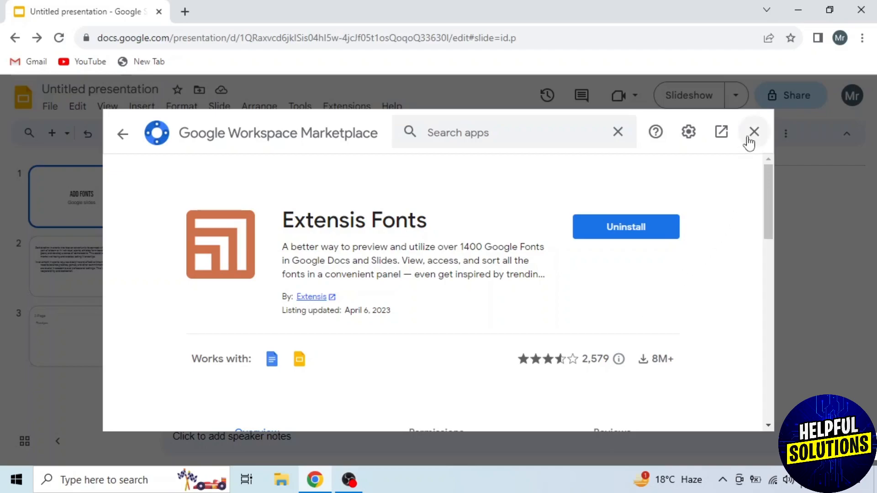
left_click(754, 132)
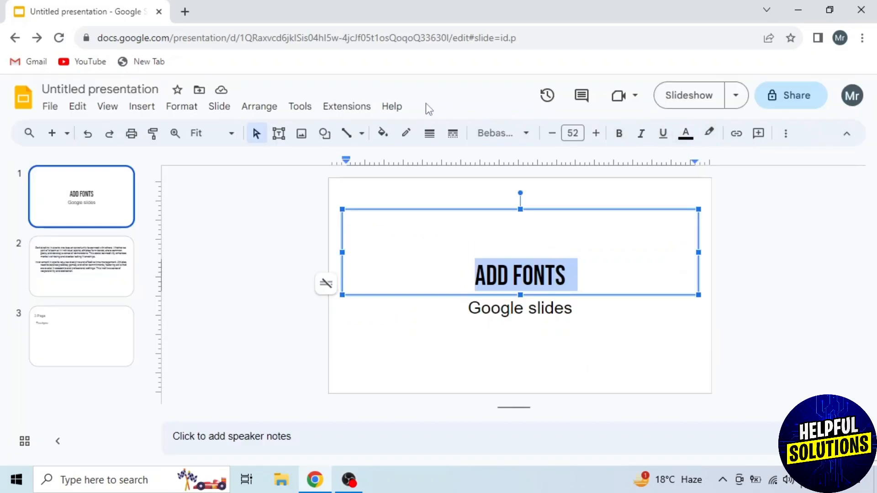
Step: Start the Extensis Fonts sidebar and set the title in Alfa Slab One
left_click(347, 106)
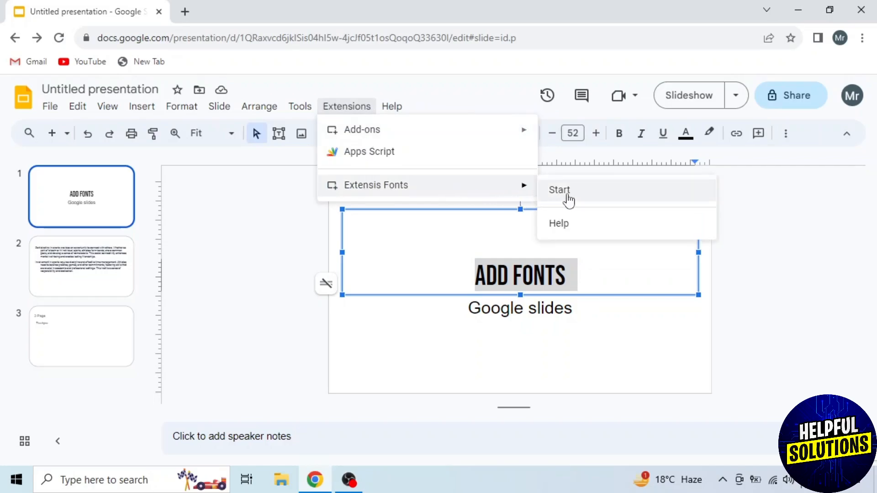
left_click(560, 190)
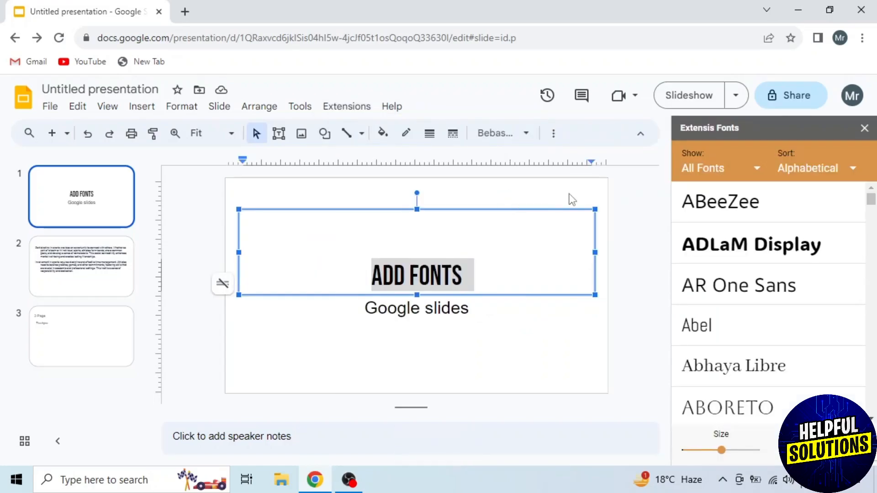
scroll("down", 3)
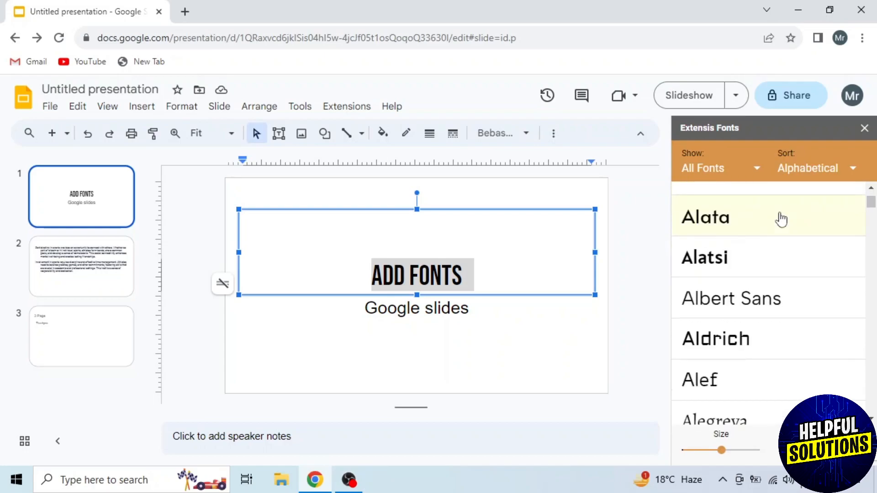
scroll("down", 3)
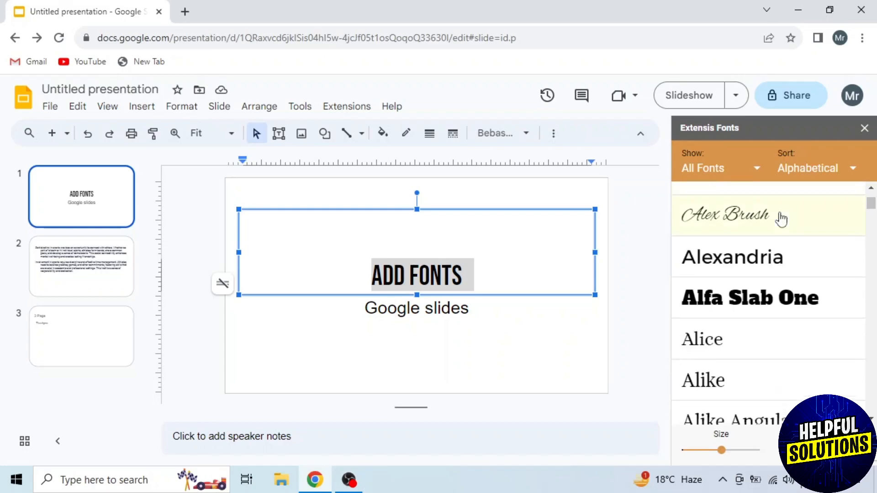
mouse_move(750, 297)
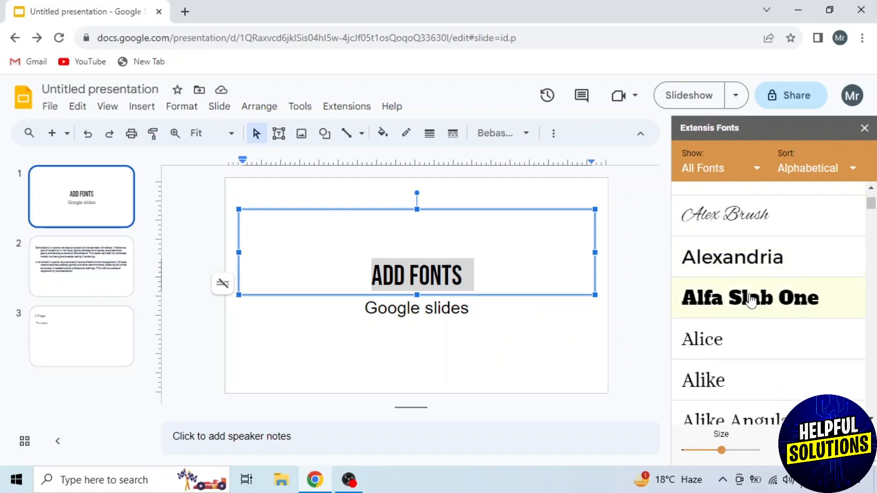
left_click(750, 298)
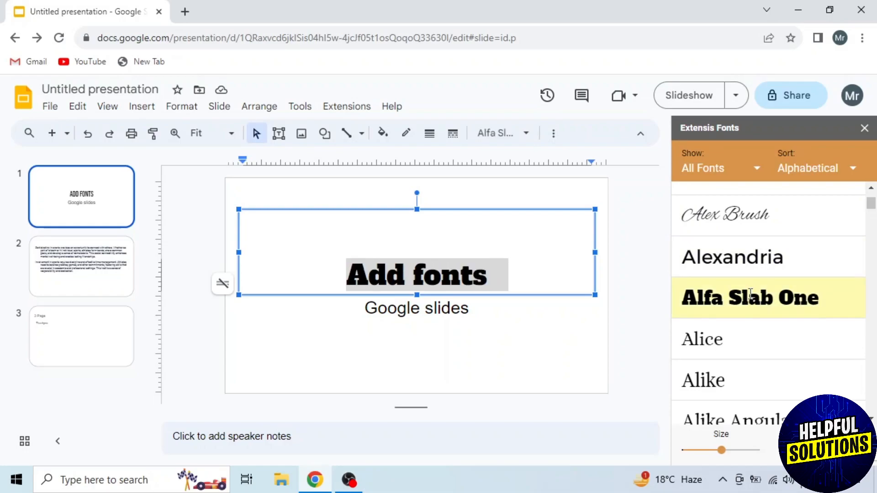